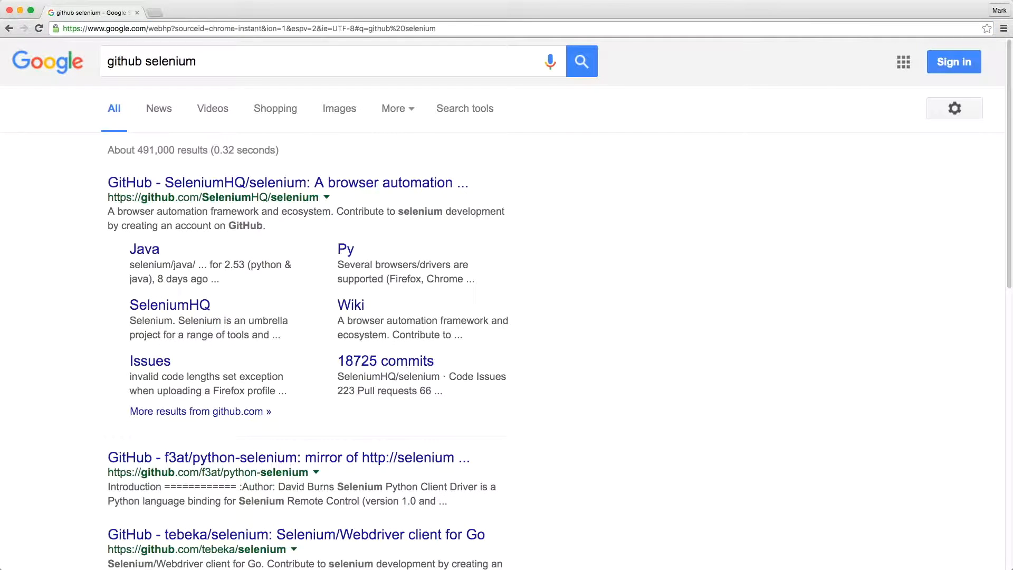
Reach the API Documentation section of the WebDriverJs page in the SeleniumHQ/selenium wiki.
{"action": "left_click", "coordinate": [285, 183]}
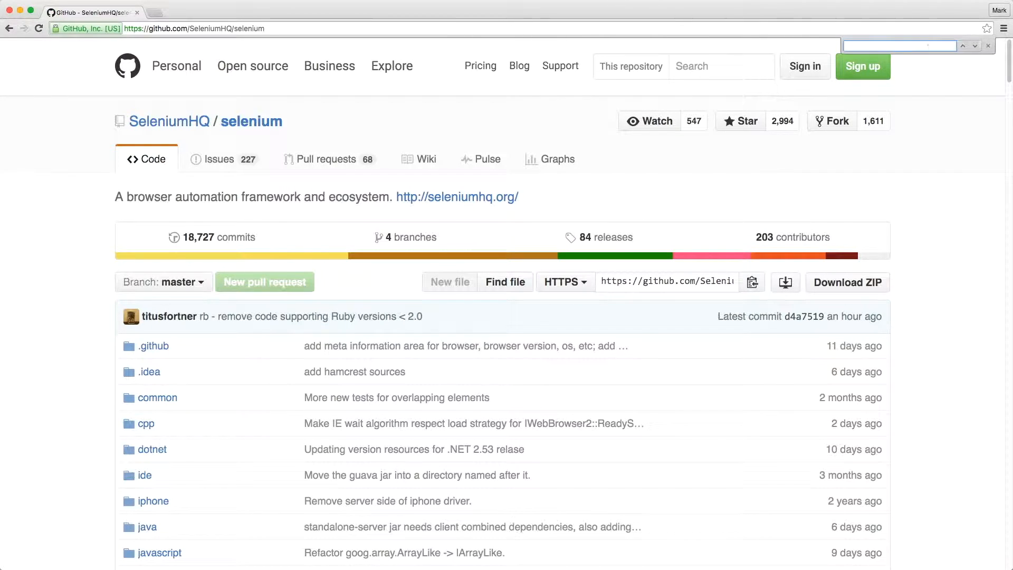
{"action": "left_click", "coordinate": [418, 159]}
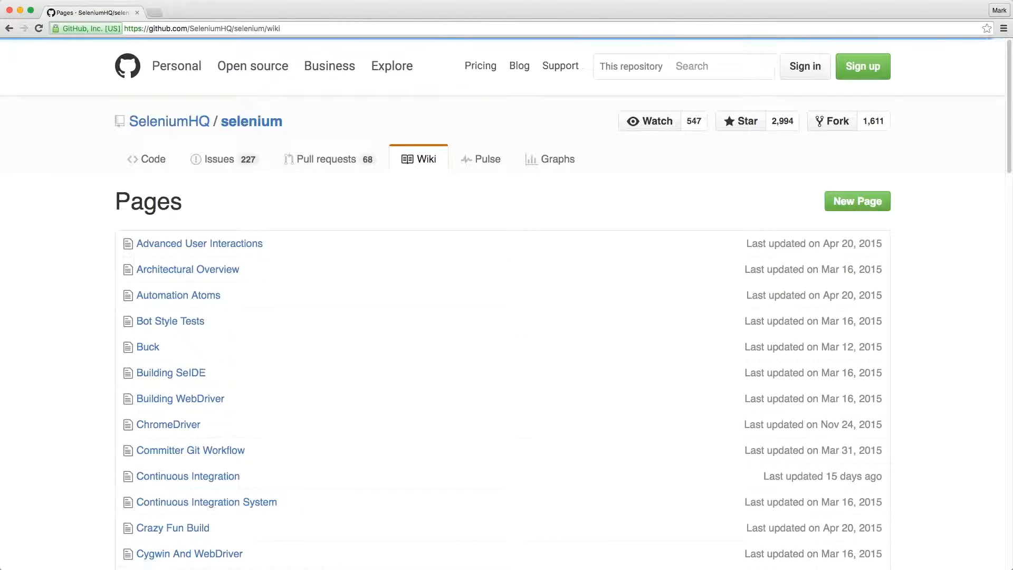
{"action": "scroll", "scroll_direction": "down", "scroll_amount": 3}
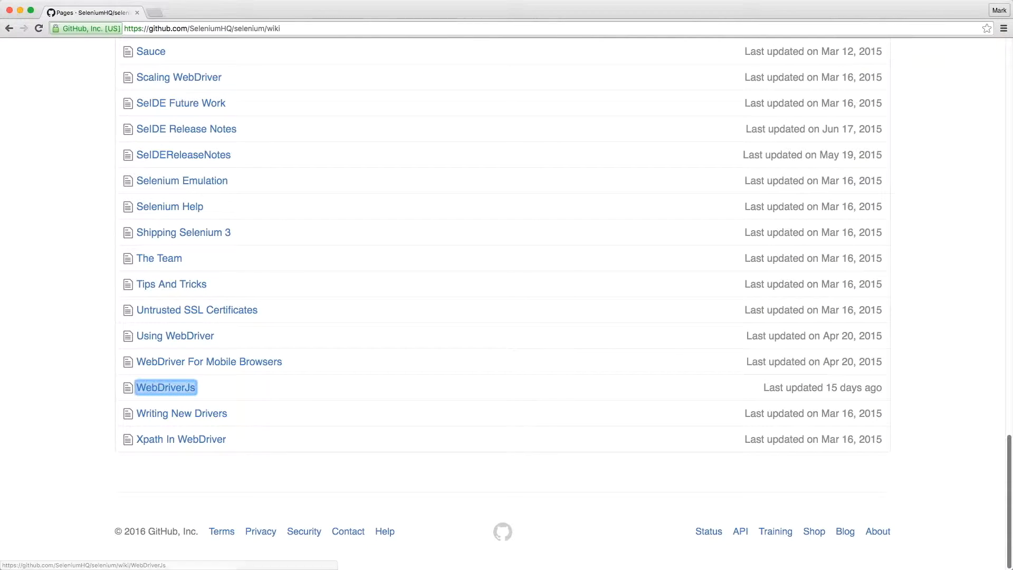
{"action": "left_click", "coordinate": [165, 387]}
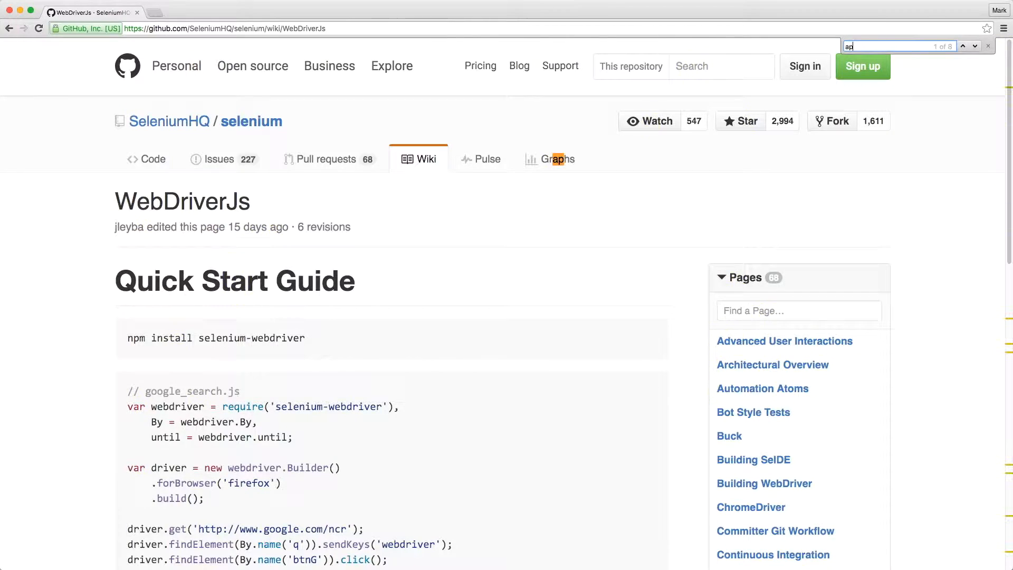
{"action": "scroll", "scroll_direction": "down", "scroll_amount": 3}
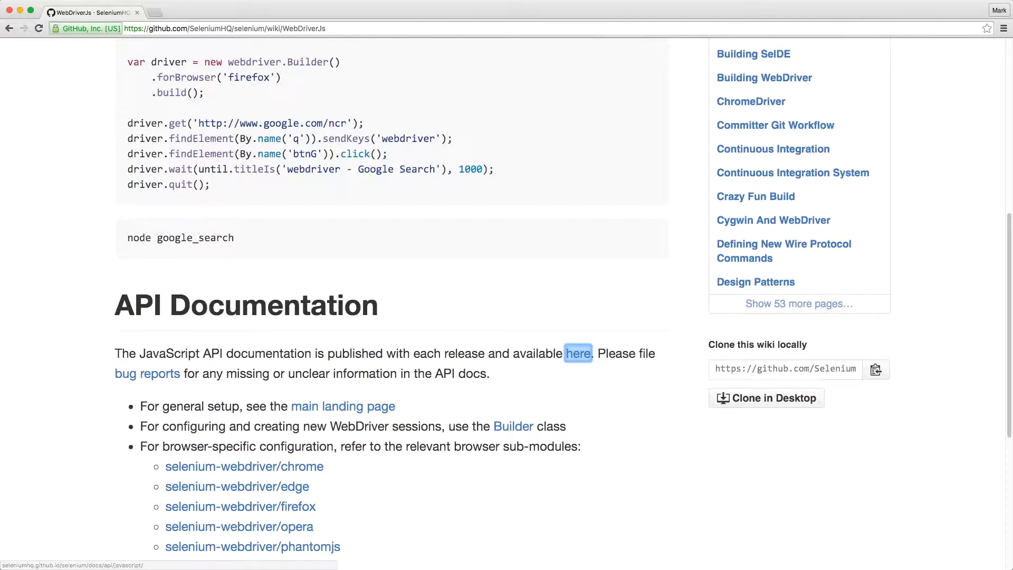
Follow the 'here' link to the JavaScript docs and search 'webdriver.' to open selenium-webdriver.WebDriver.
{"action": "left_click", "coordinate": [577, 353]}
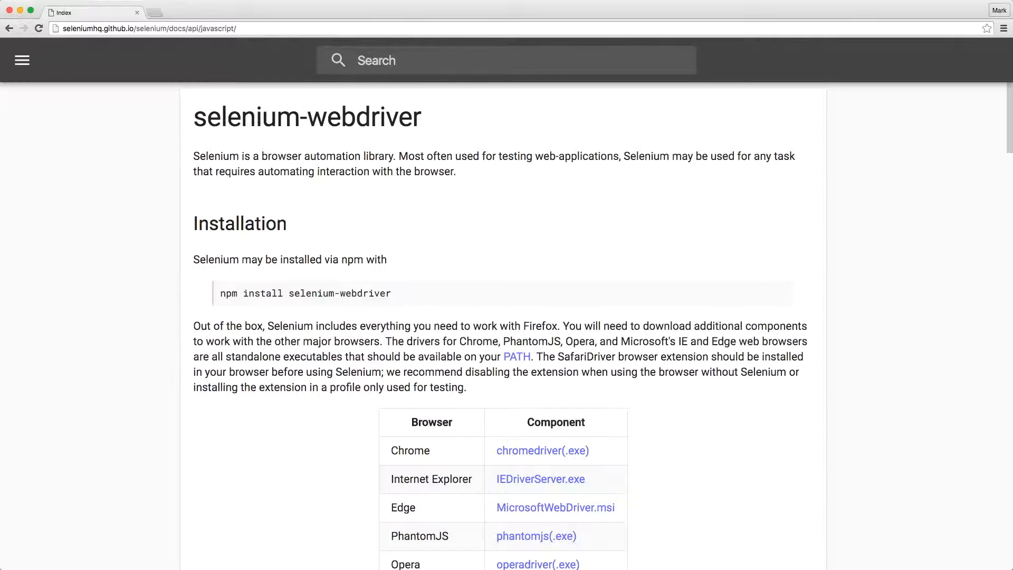
{"action": "type", "text": "web"}
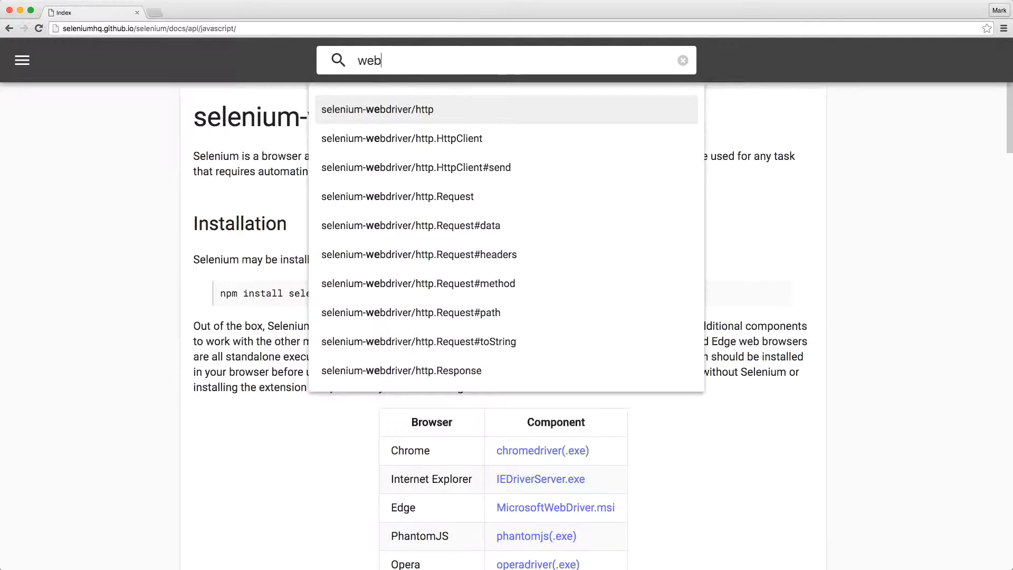
{"action": "type", "text": "driver."}
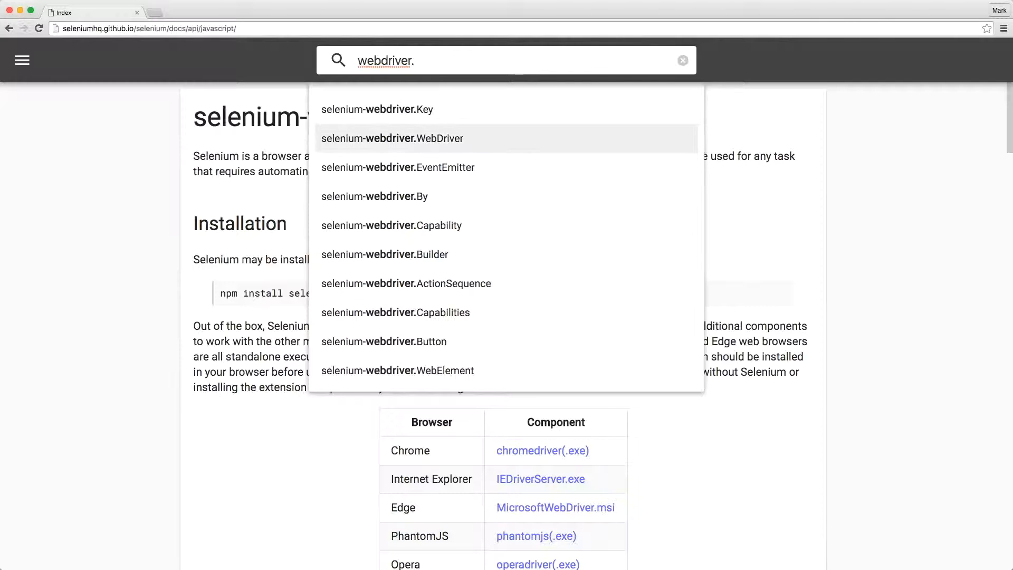
{"action": "left_click", "coordinate": [392, 138]}
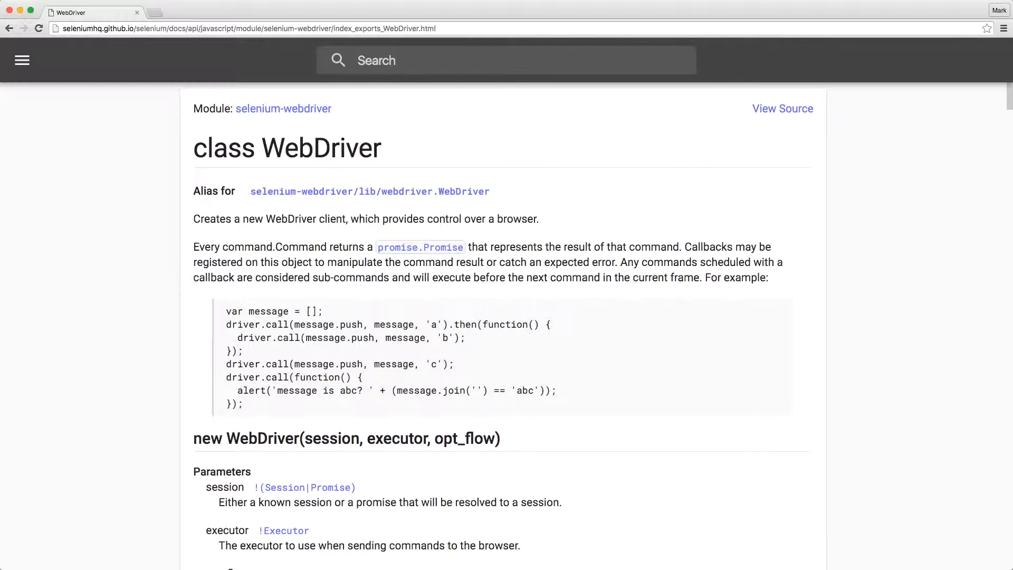
Locate the Instance Methods heading and search 'gettitle' to jump to the getTitle() entry.
{"action": "double_click", "coordinate": [221, 471]}
{"action": "type", "text": "ins"}
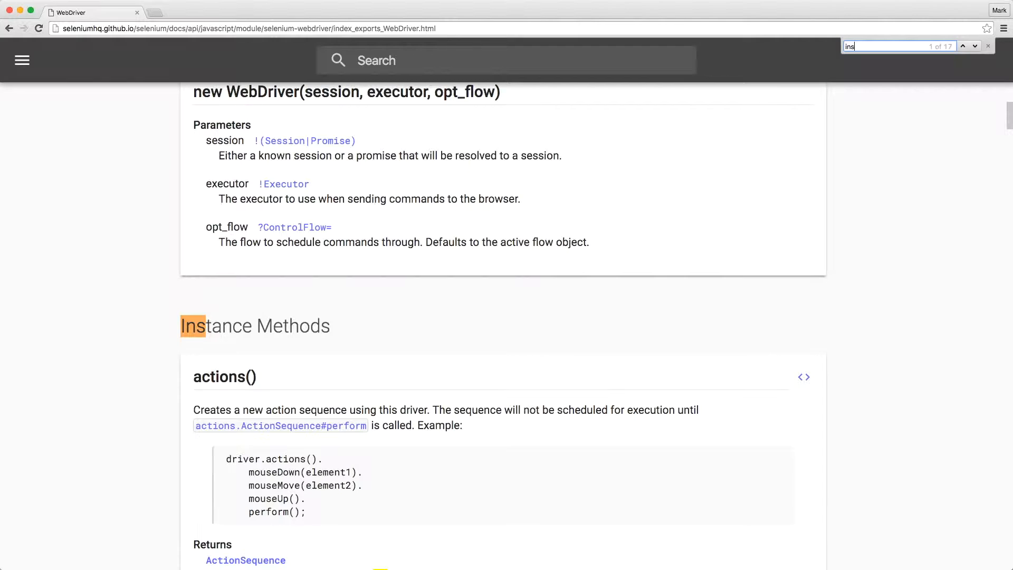
{"action": "left_click", "coordinate": [987, 45]}
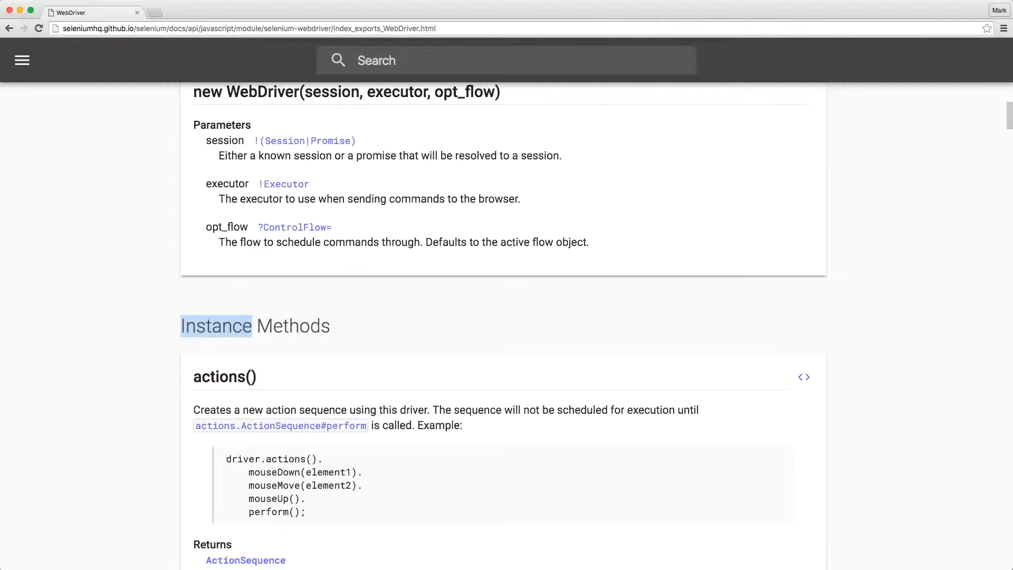
{"action": "type", "text": "gettitle"}
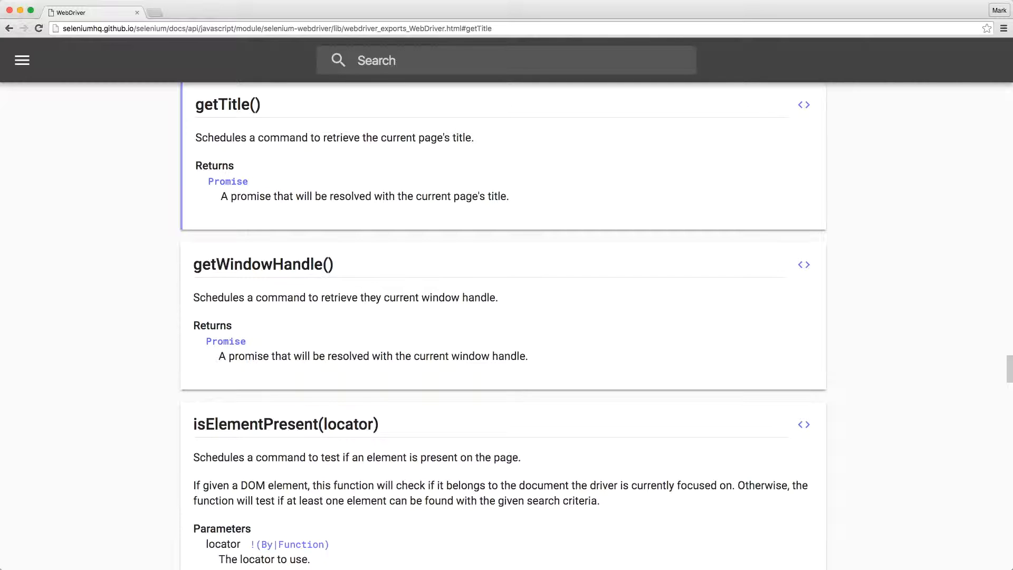
{"action": "mouse_move", "coordinate": [164, 121]}
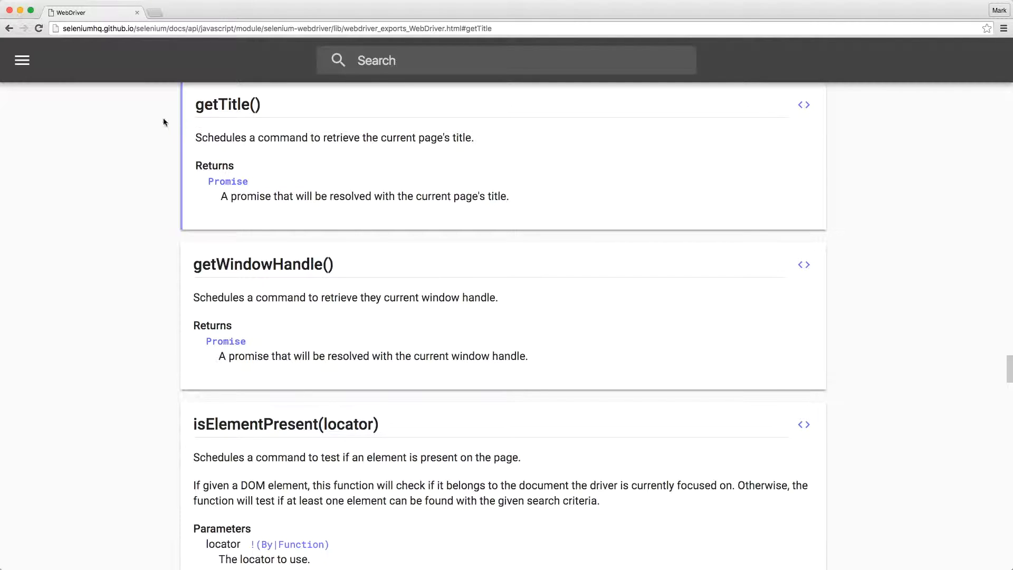
From the side menu's builder module, reach class Builder and view its source on GitHub.
{"action": "left_click", "coordinate": [21, 60]}
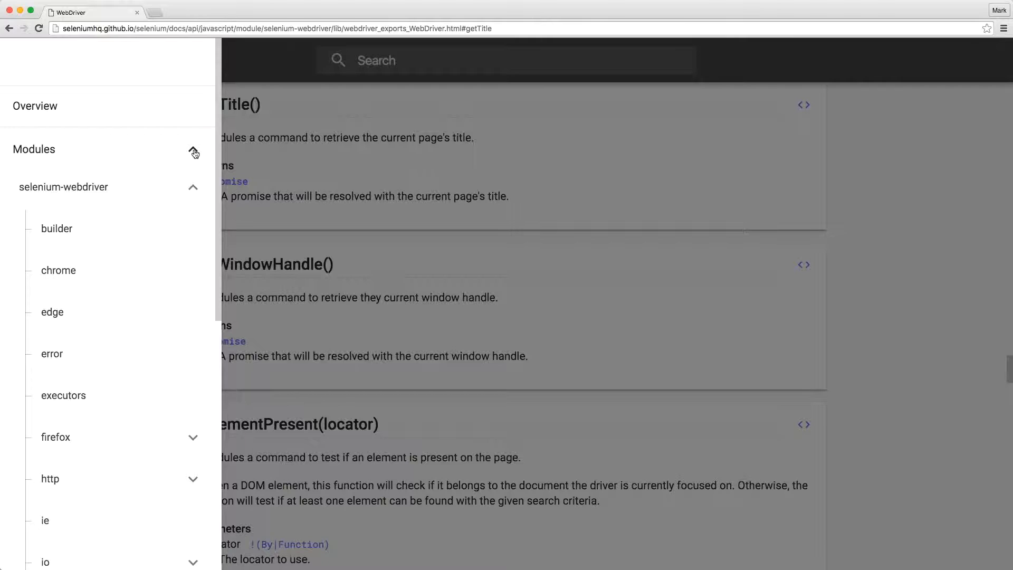
{"action": "left_click", "coordinate": [56, 228]}
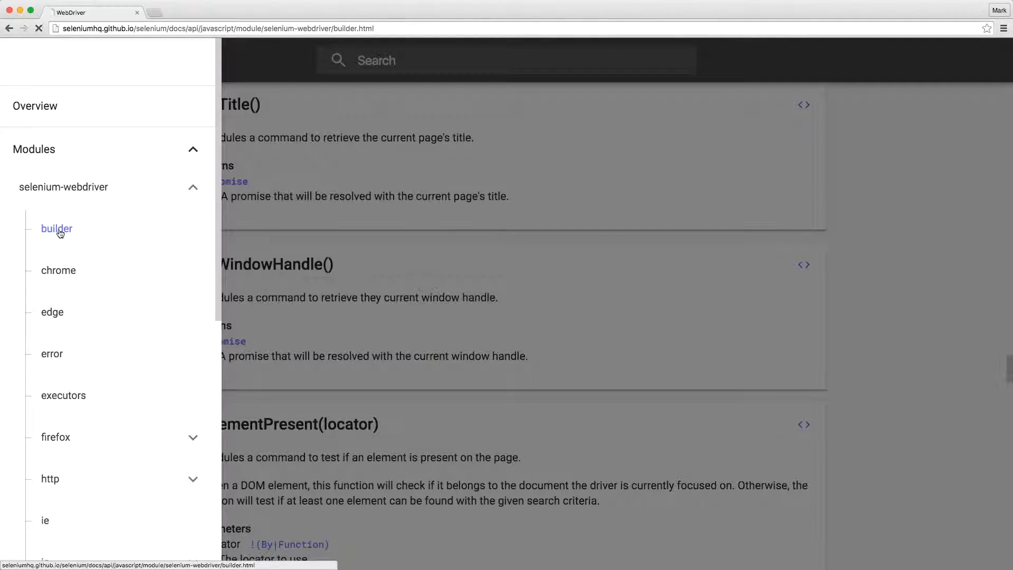
{"action": "left_click", "coordinate": [56, 228]}
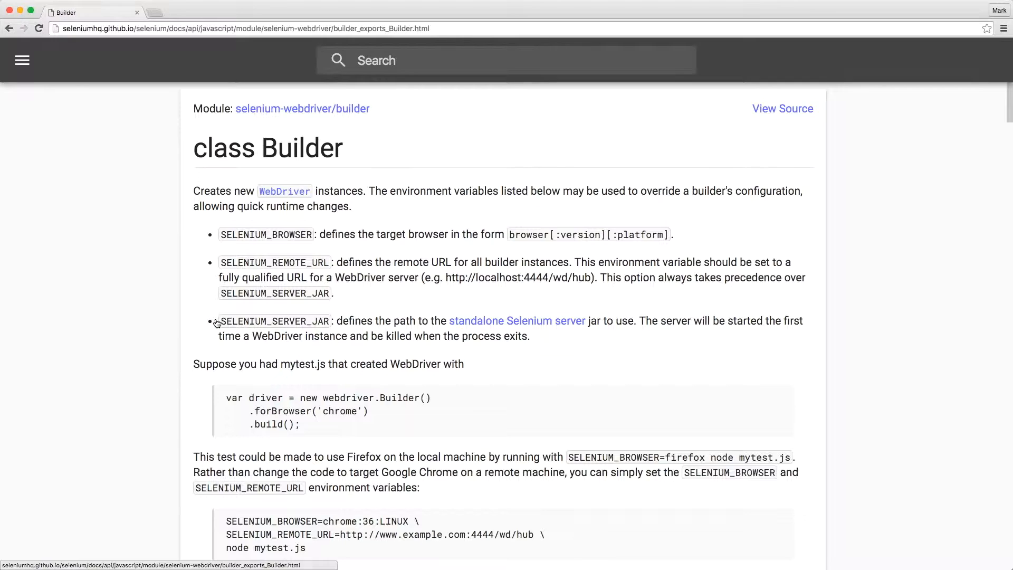
{"action": "mouse_move", "coordinate": [781, 108]}
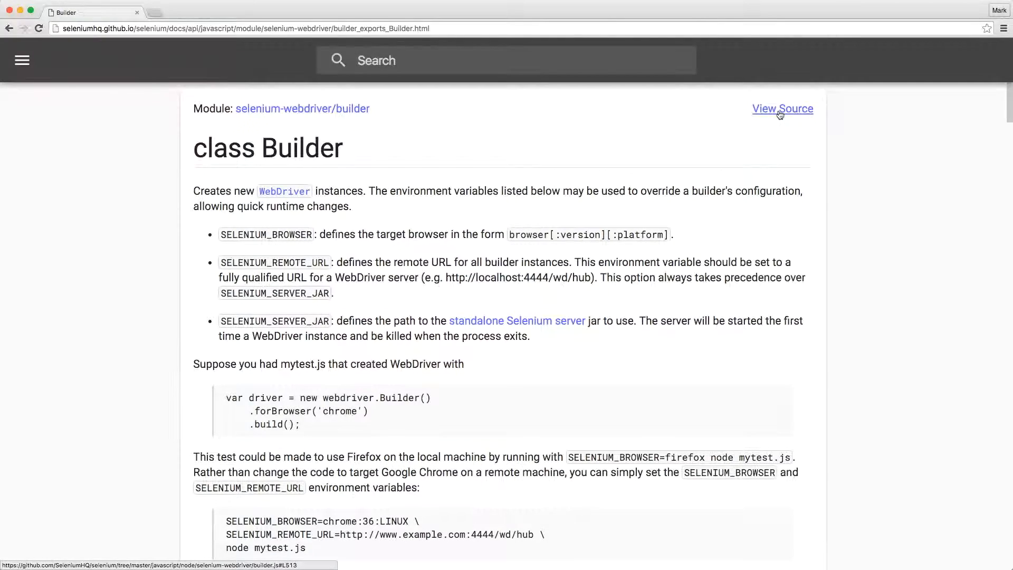
{"action": "left_click", "coordinate": [782, 108]}
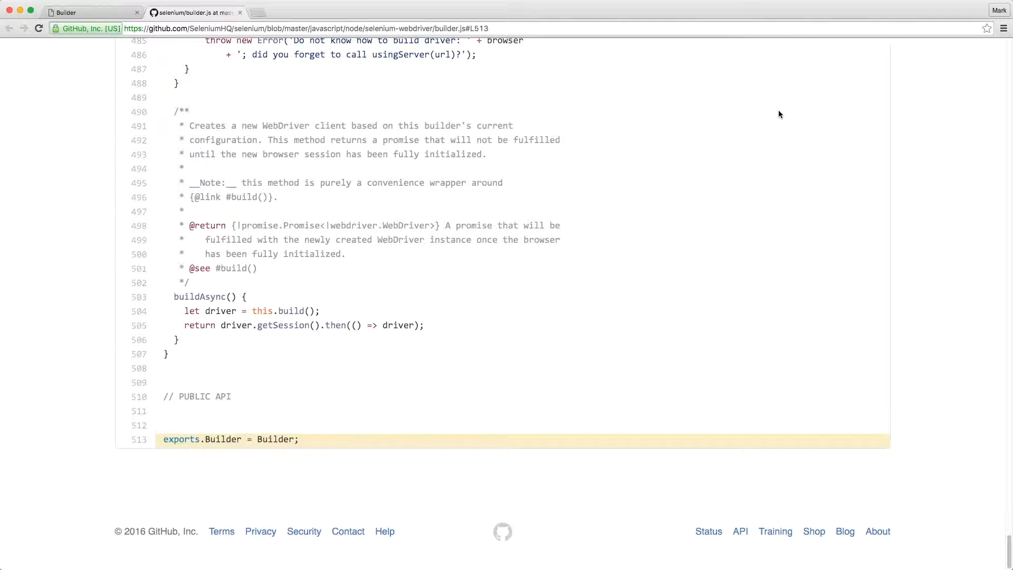